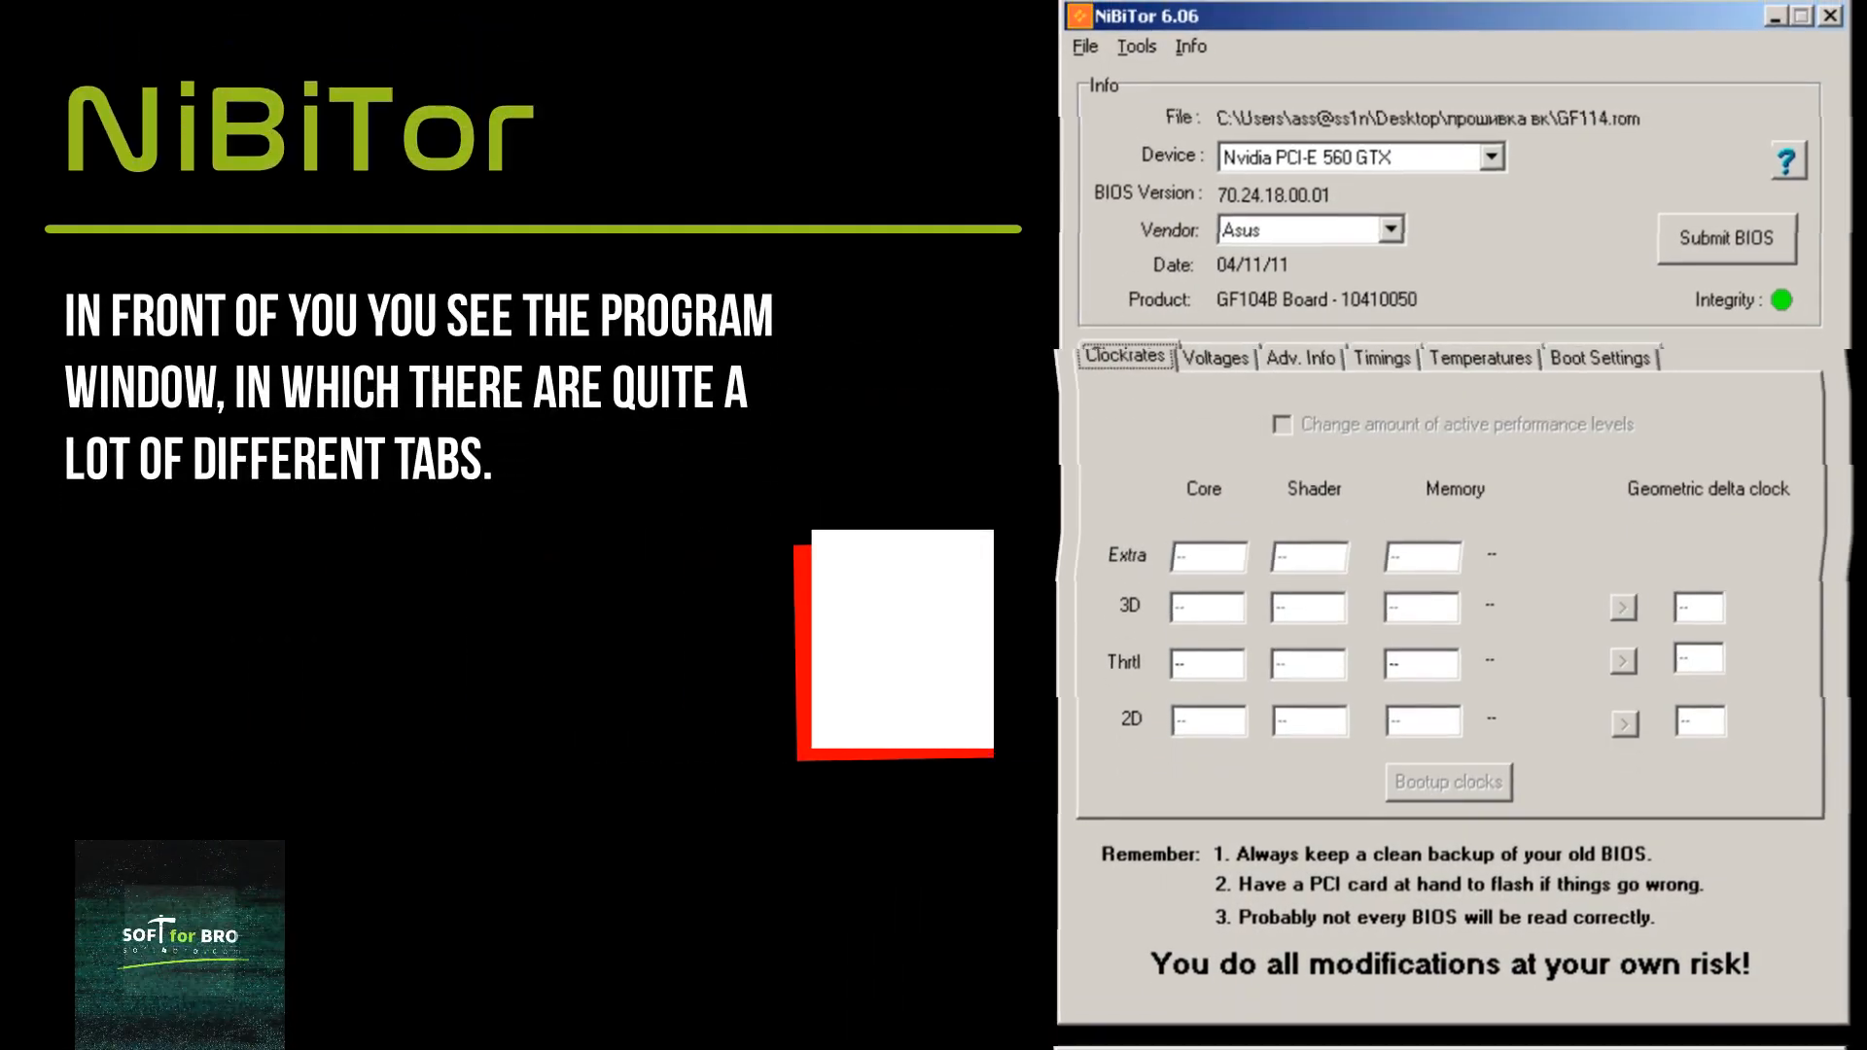
Switch to the Timings tab to view memory timings Timing0 through Timing9.
{"action": "left_click", "coordinate": [1214, 359]}
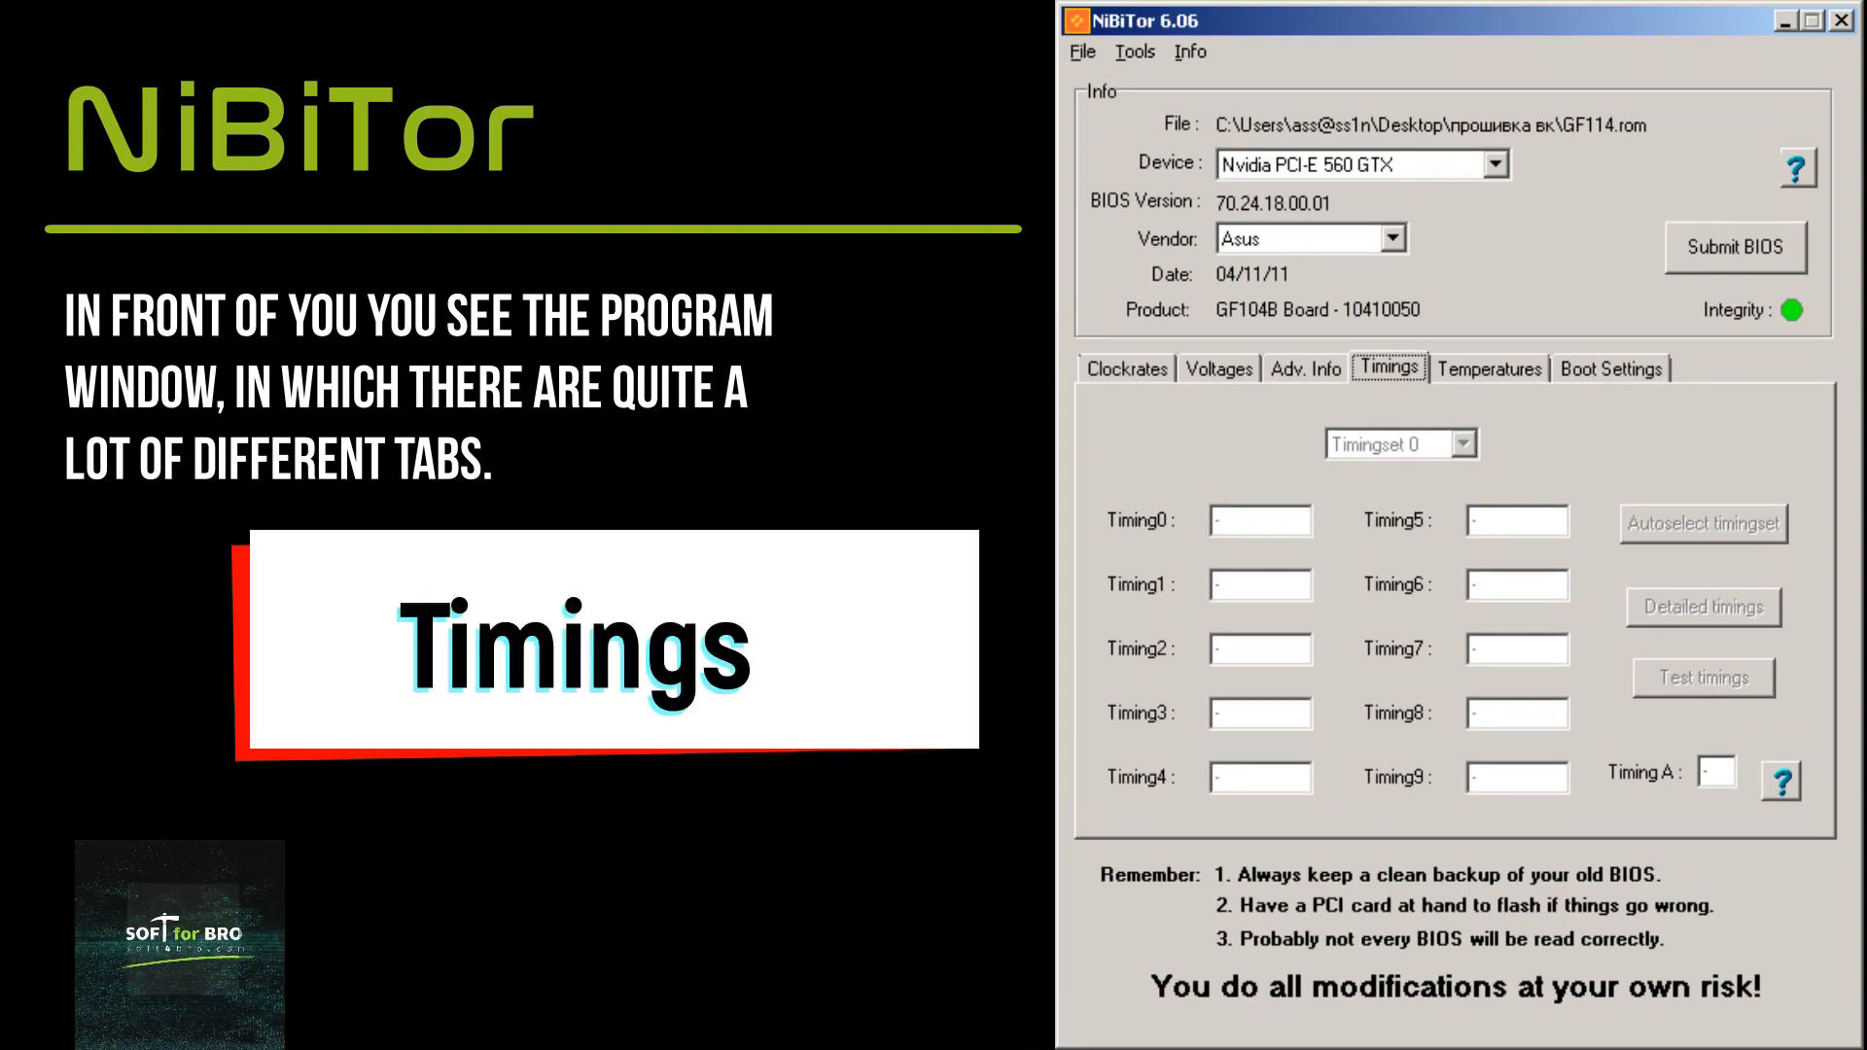
Switch to the Temperatures tab showing fan speed settings with an 80% maximum.
{"action": "left_click", "coordinate": [1500, 368]}
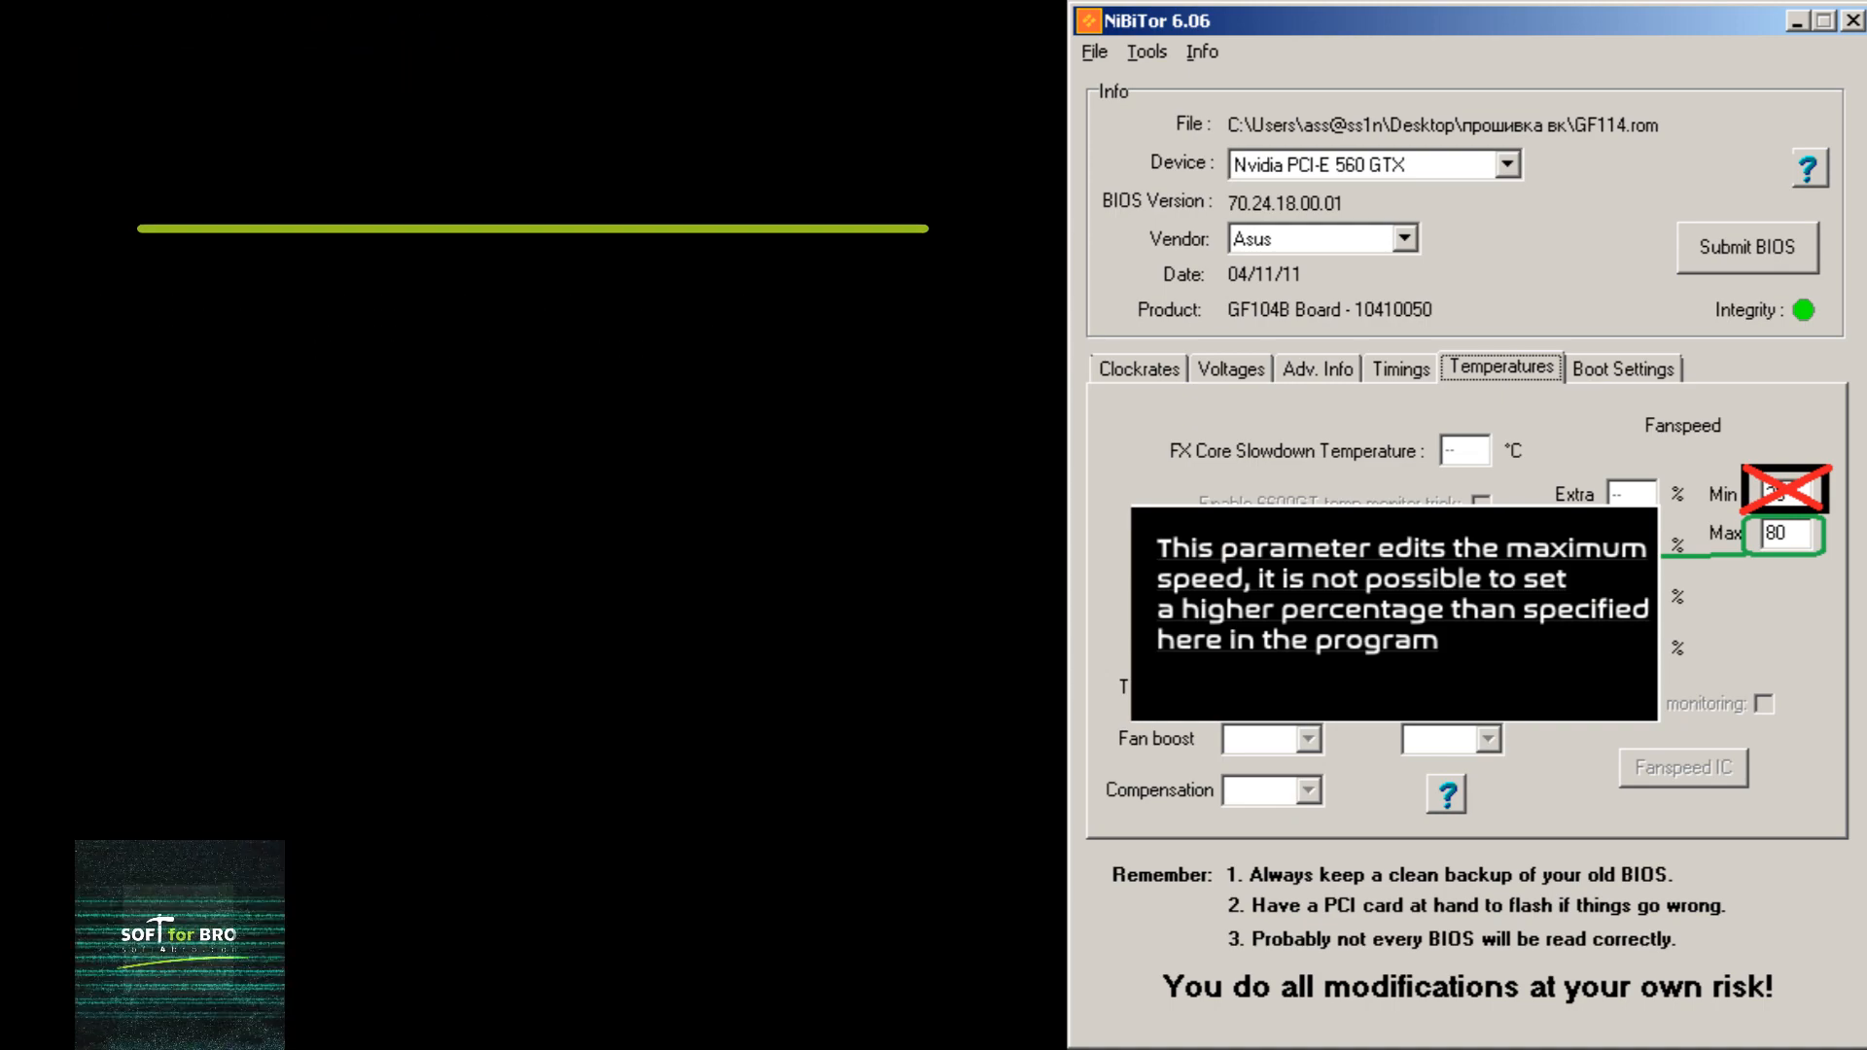
Switch to the Boot Settings tab showing the ASUS ENGTX560 sign-on message.
{"action": "left_click", "coordinate": [1621, 370]}
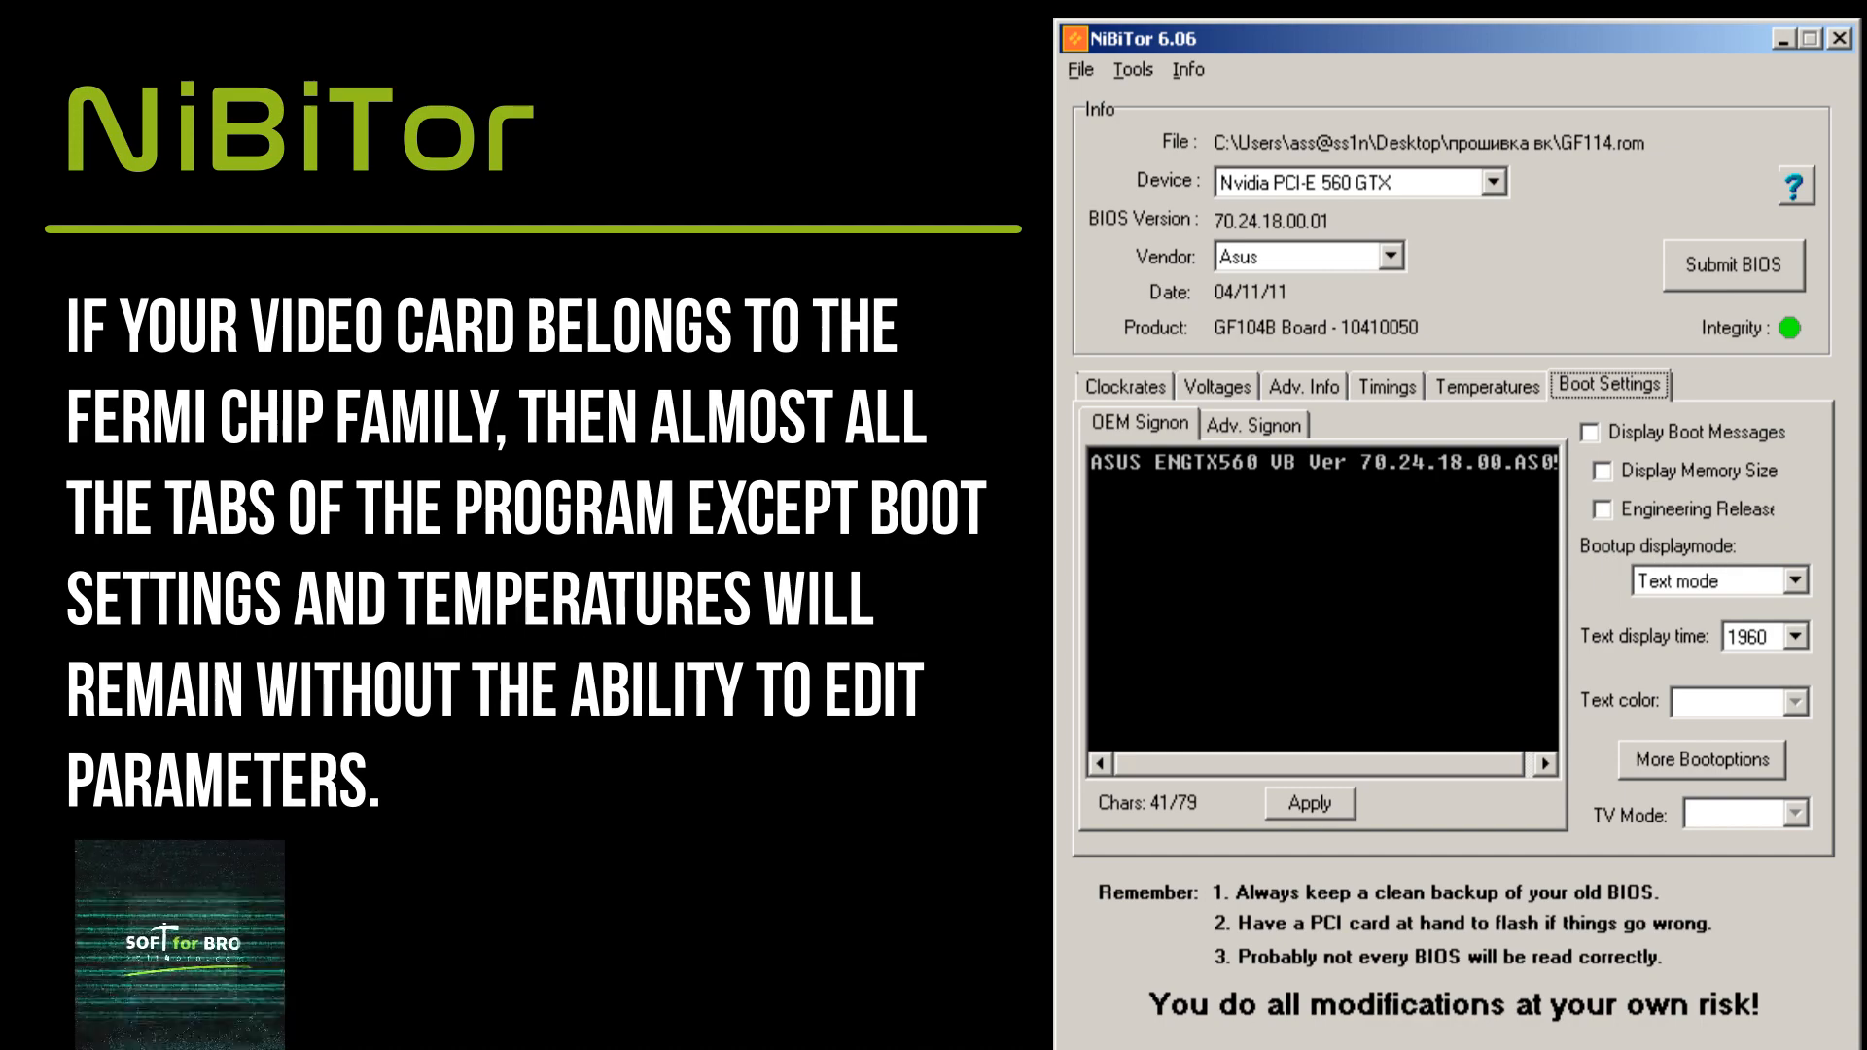
Launch Fermi Clocks from the Tools menu, listing clock domains for performance levels 3, 7, 15.
{"action": "left_click", "coordinate": [1089, 57]}
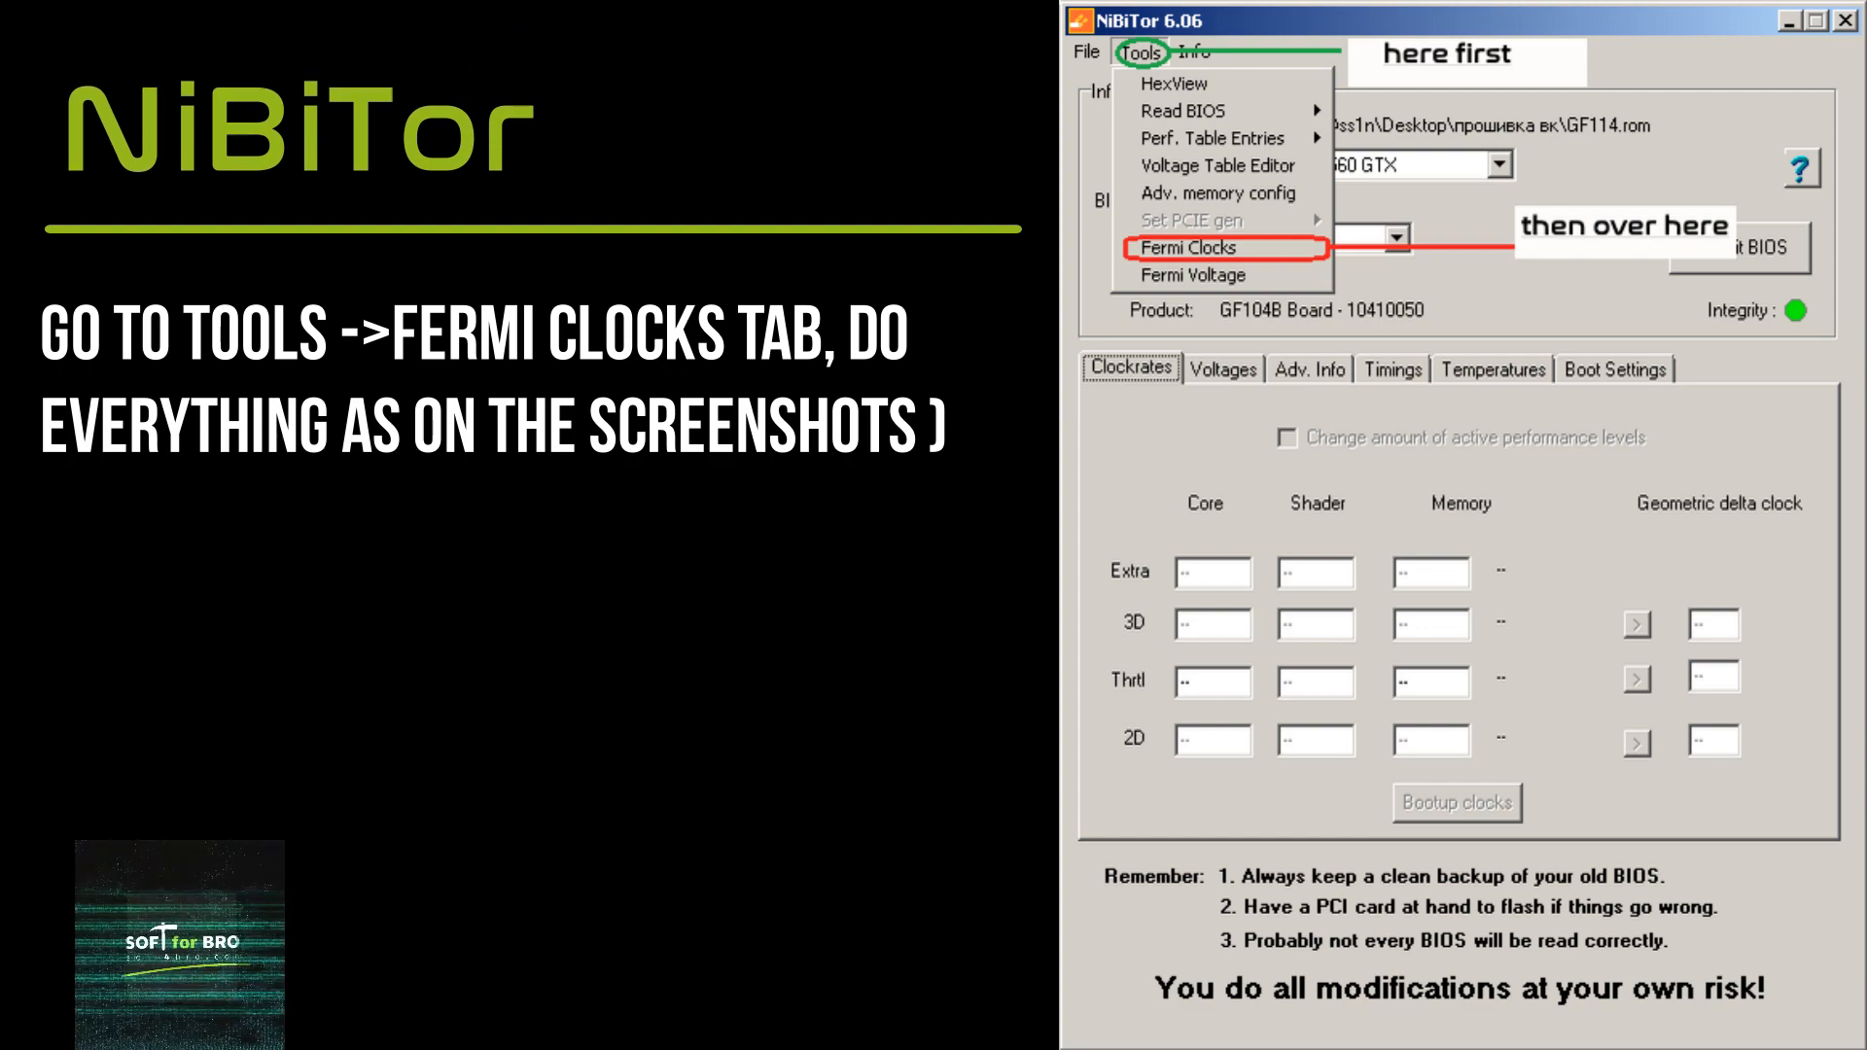
{"action": "left_click", "coordinate": [1194, 248]}
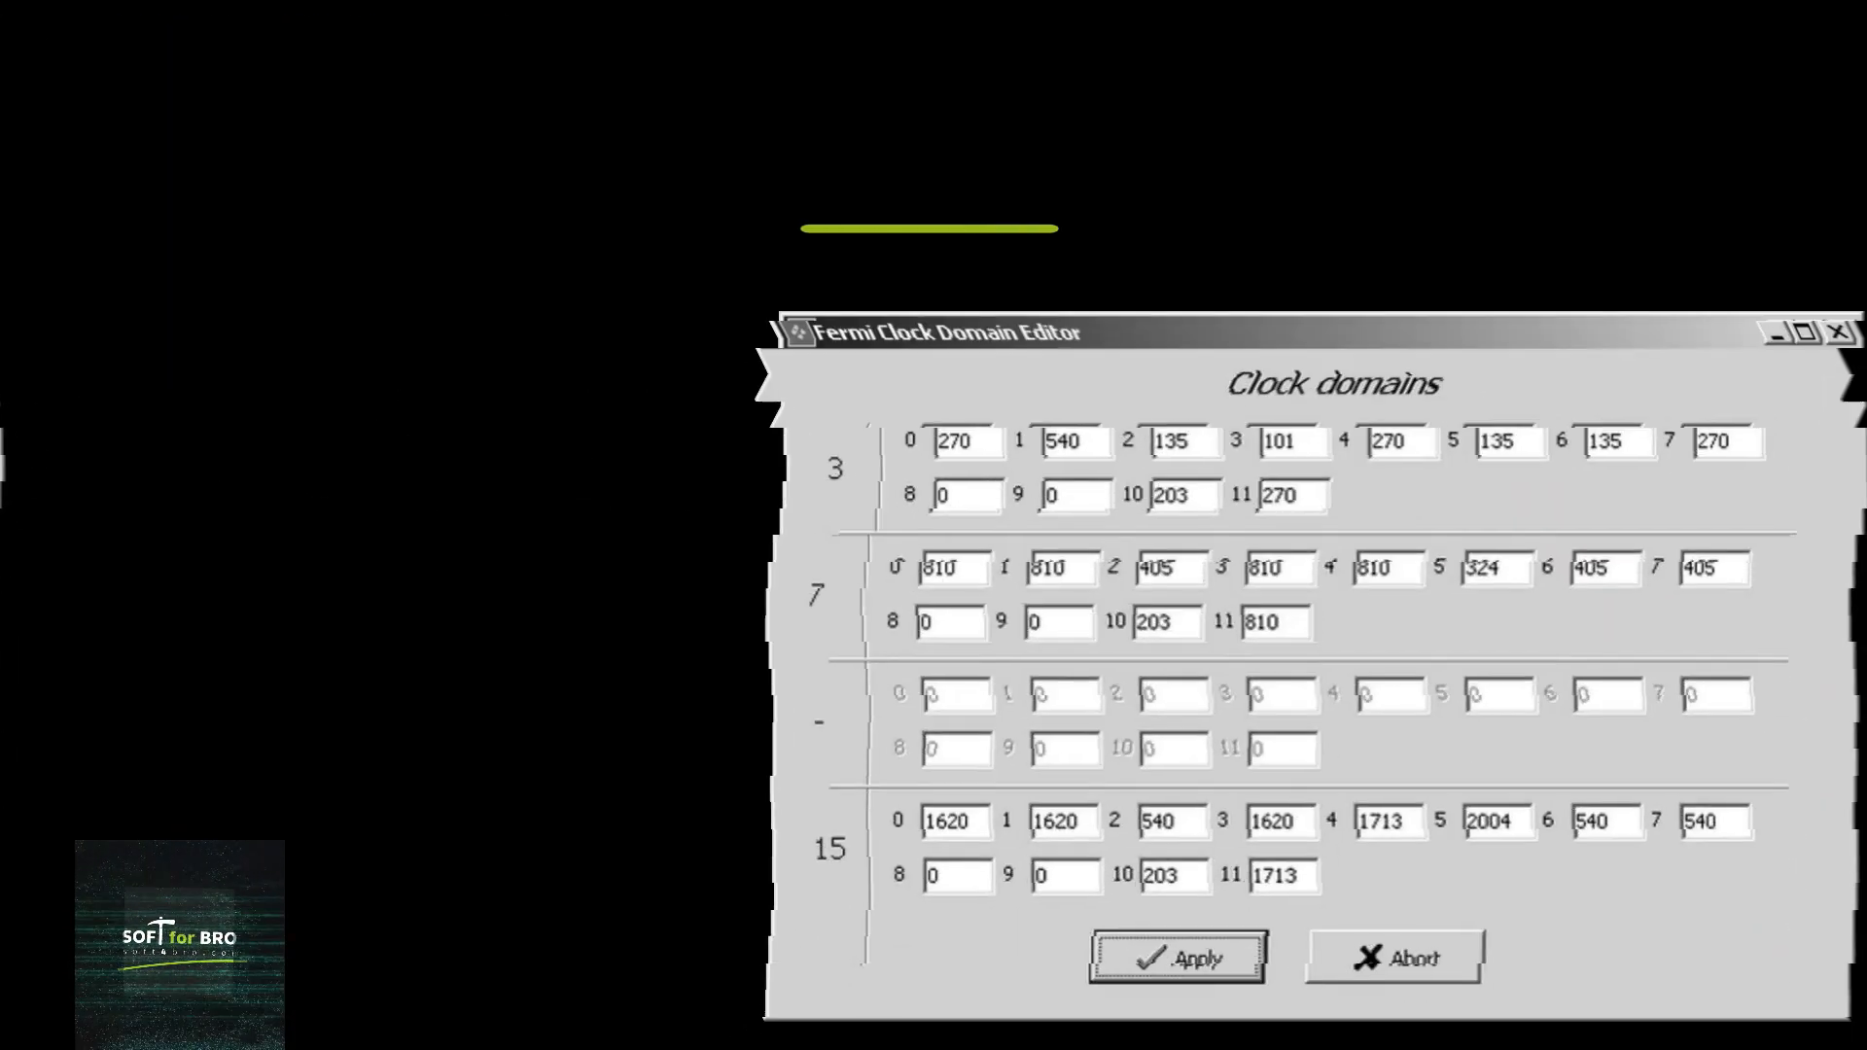